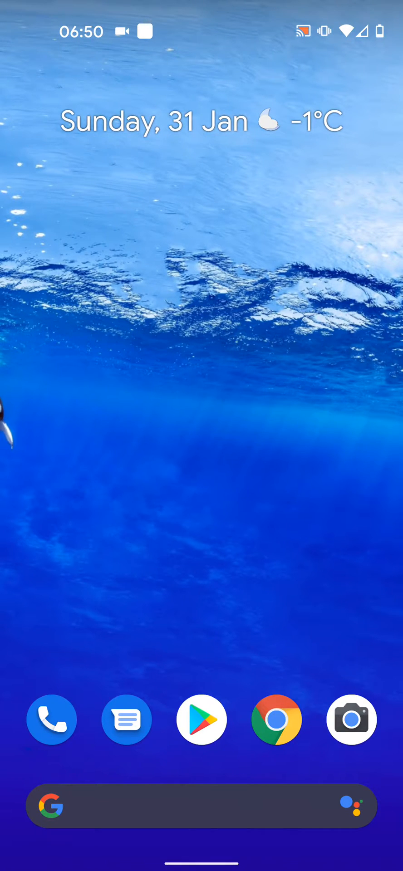
Search Play Store for 'smart life' and install the Smart Life - Smart Living app.
click(202, 719)
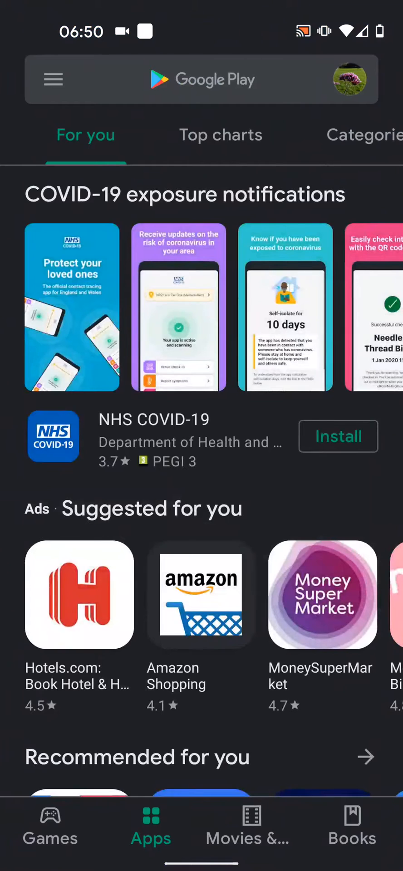
click(200, 80)
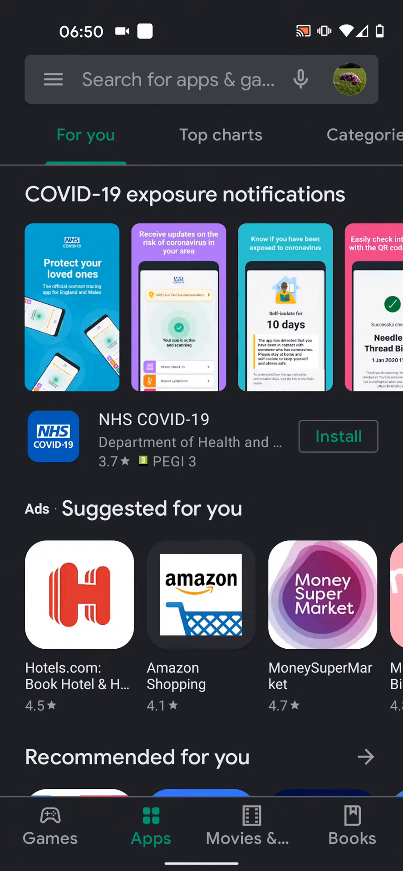
text(sm)
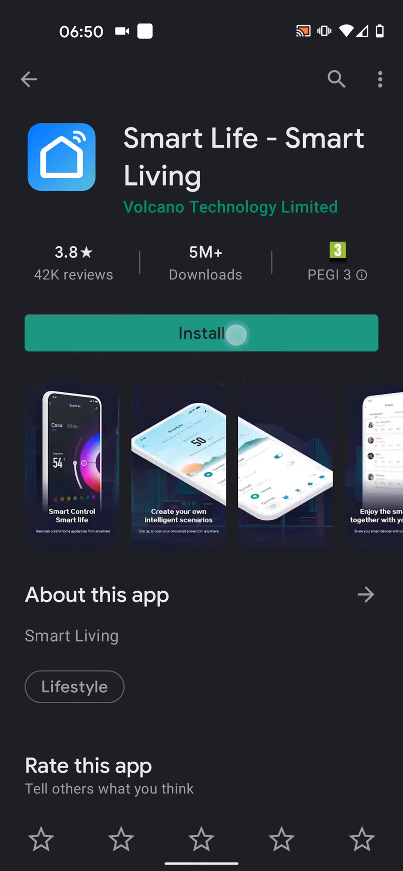
click(202, 333)
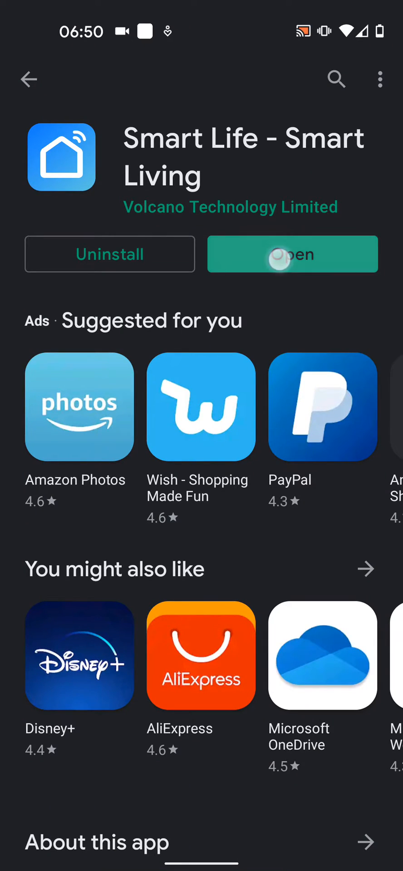
Launch Smart Life, accept the privacy policy and log in with the existing account credentials.
click(292, 253)
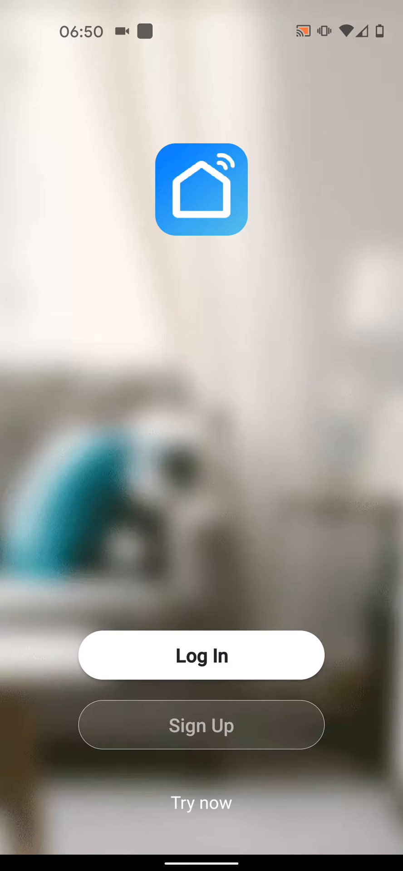
click(201, 655)
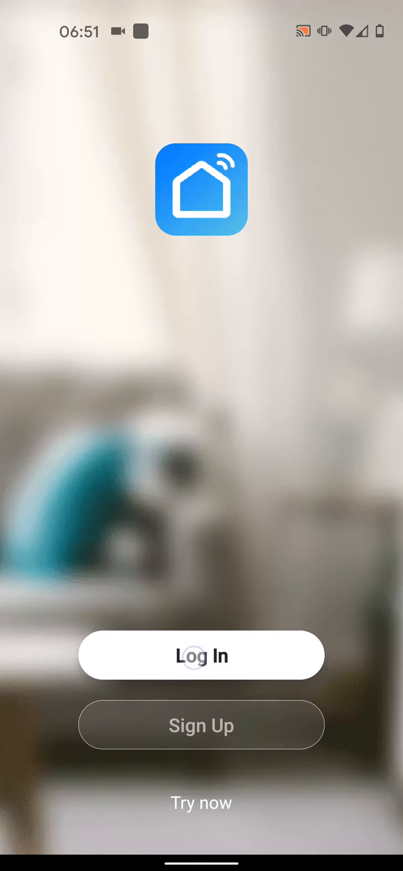
click(201, 655)
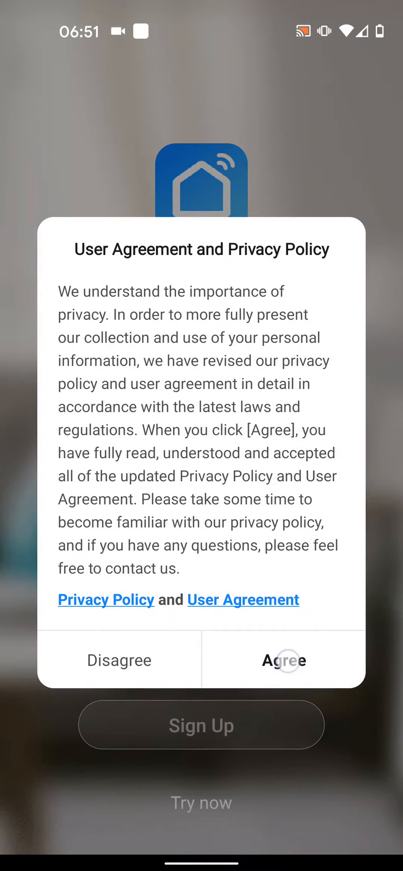
click(283, 659)
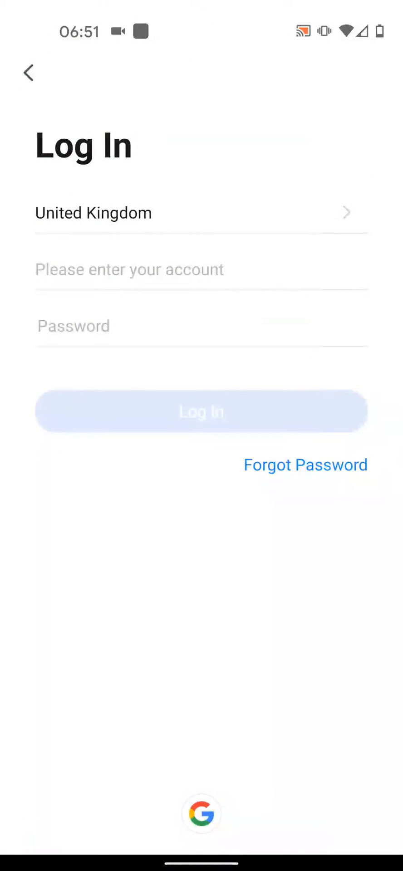
click(222, 273)
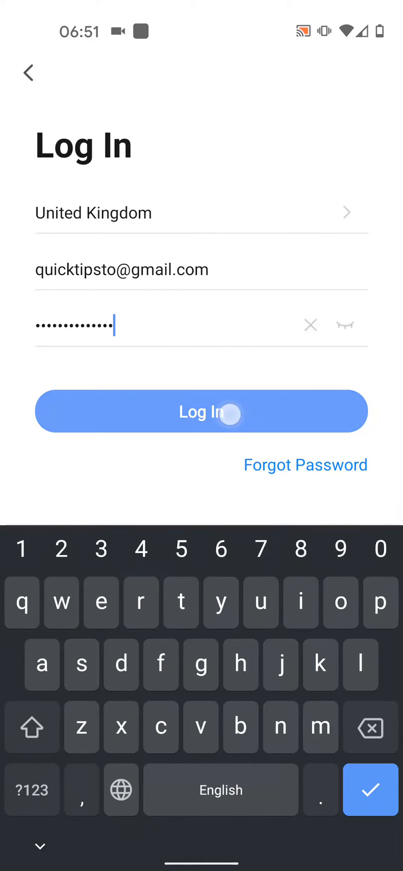
click(201, 412)
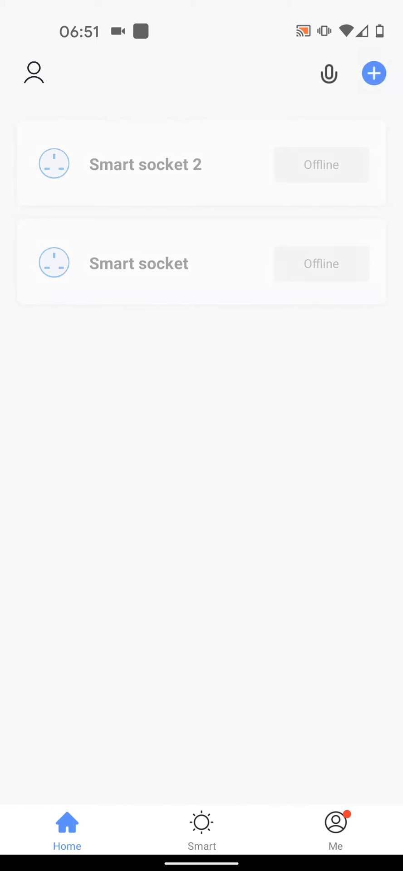
Add a Lighting device of the light strip type and confirm the 2.4 GHz Wi-Fi password.
click(373, 73)
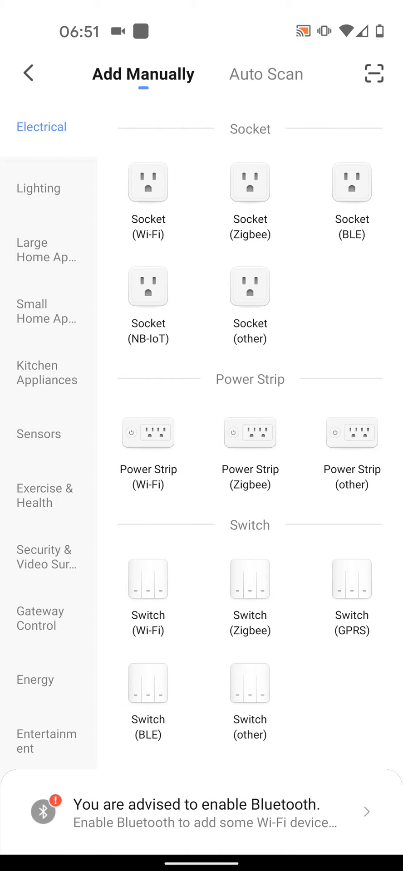
click(38, 189)
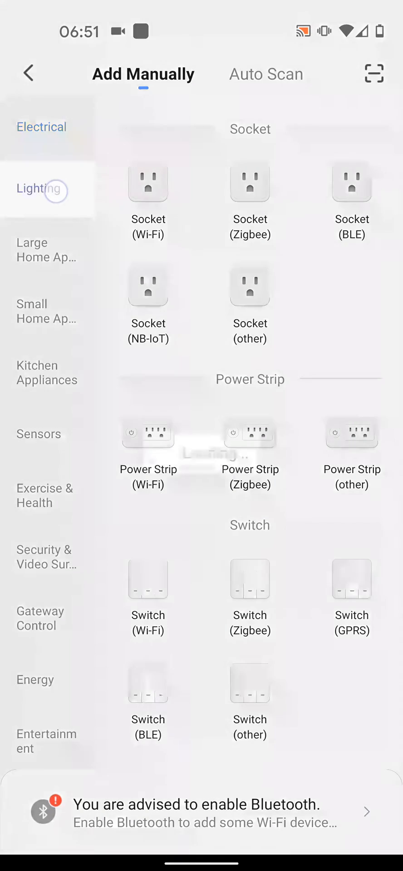
click(38, 188)
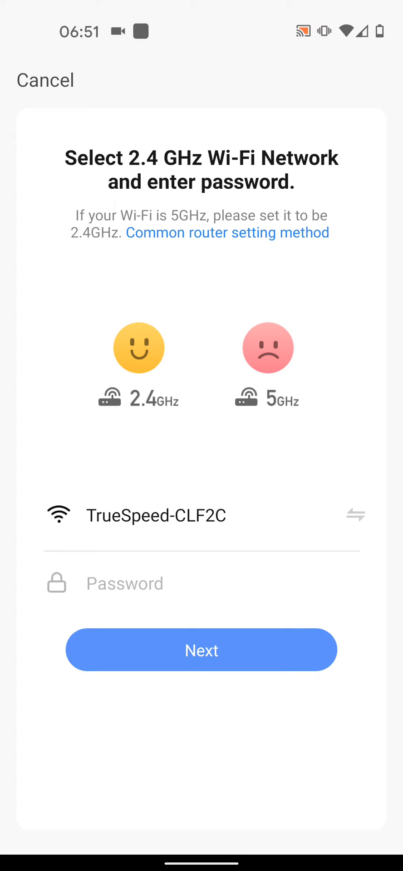
click(125, 583)
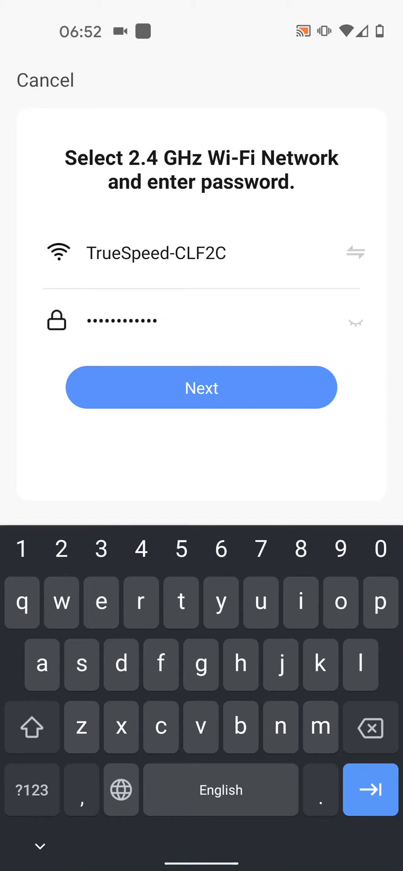
click(201, 387)
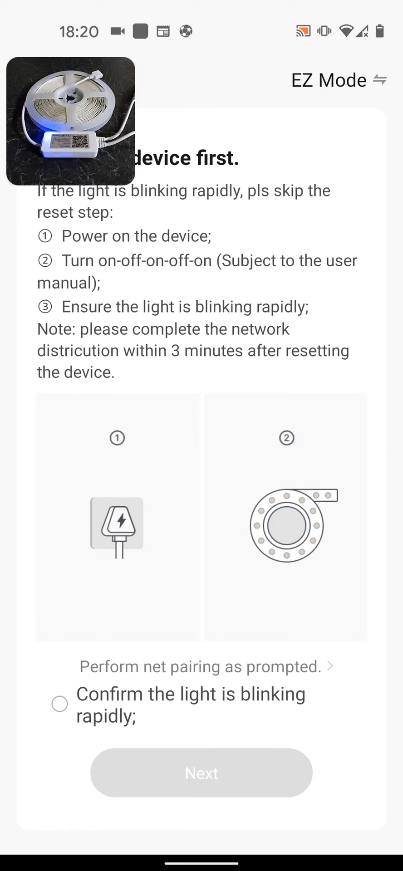
Confirm the light is blinking rapidly and complete pairing of the Smart WiFi music LED Strip.
click(60, 703)
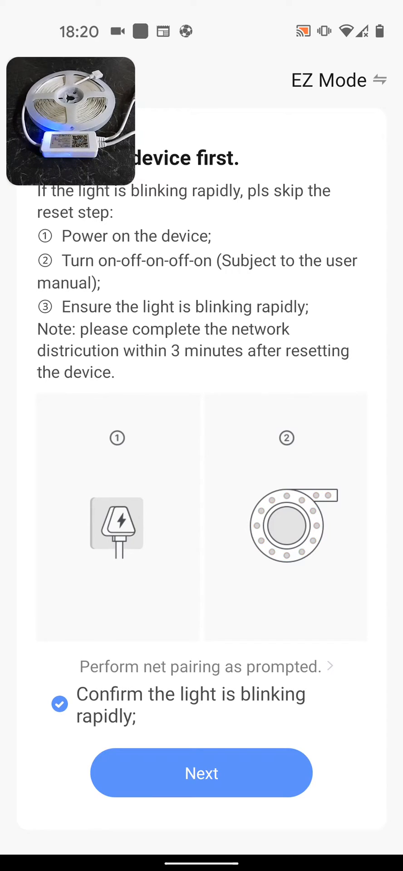
click(200, 773)
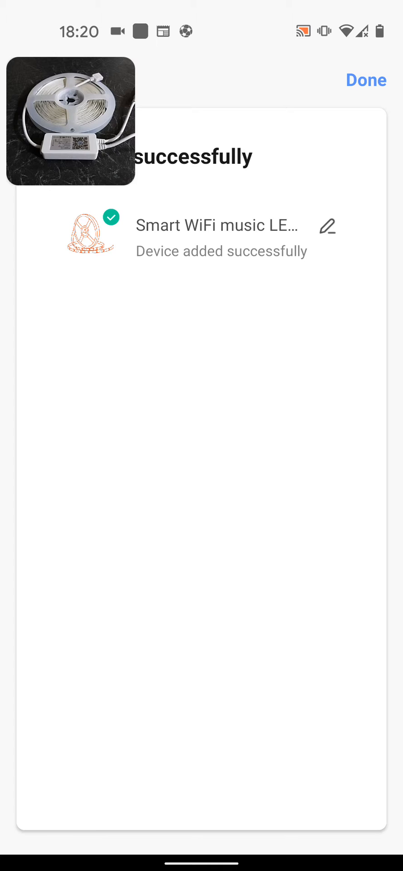
click(365, 81)
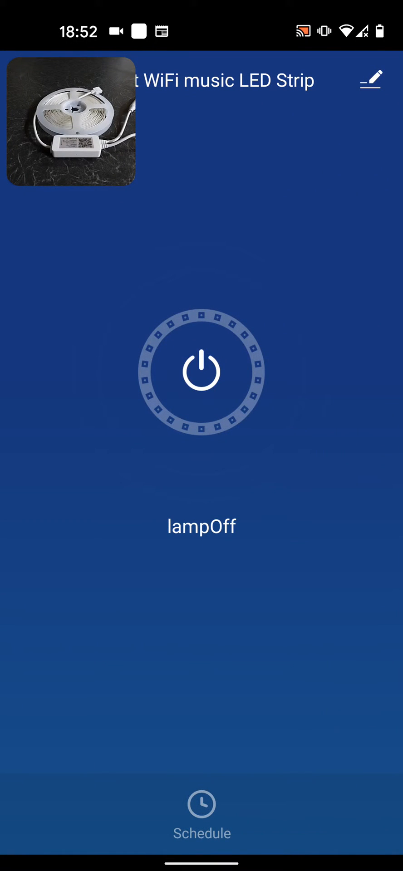
Switch the LED strip on and move its colour from pink to a greenish hue.
click(200, 371)
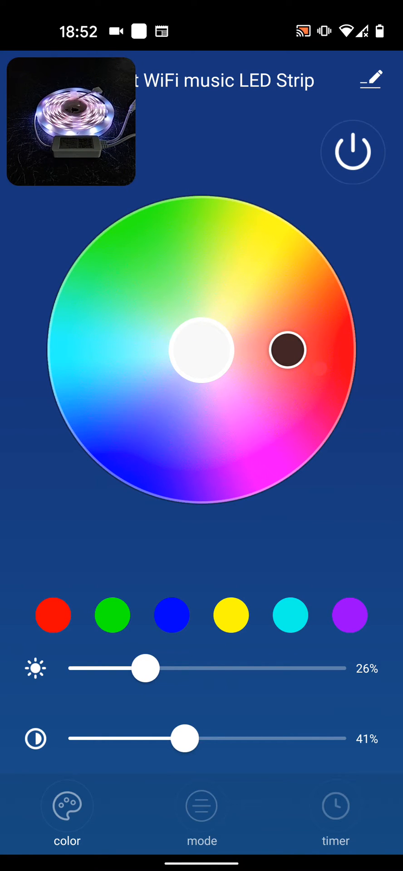
drag(287, 349, 293, 437)
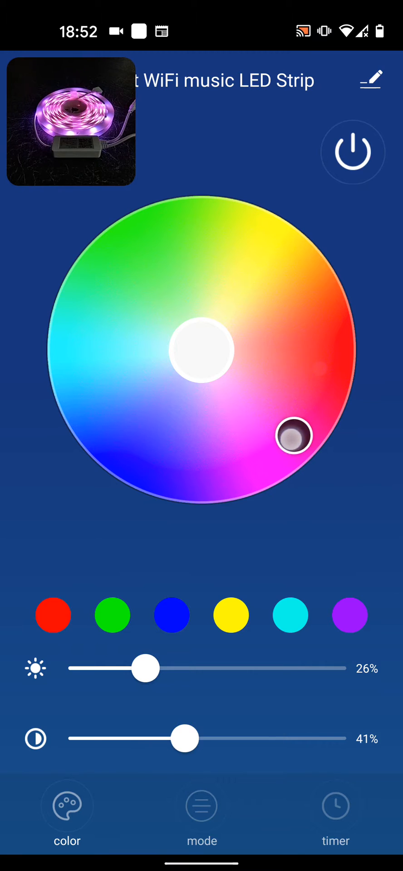
drag(293, 435, 72, 358)
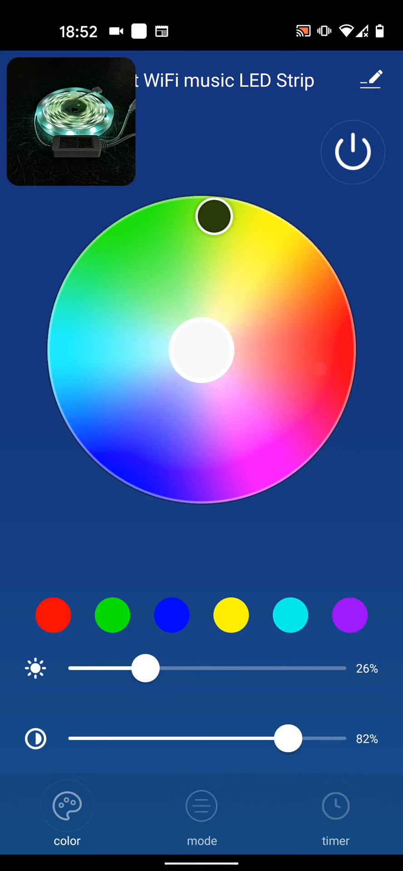
Vary the brightness from 84% down to about 28%, settling at 13%.
drag(145, 668, 289, 669)
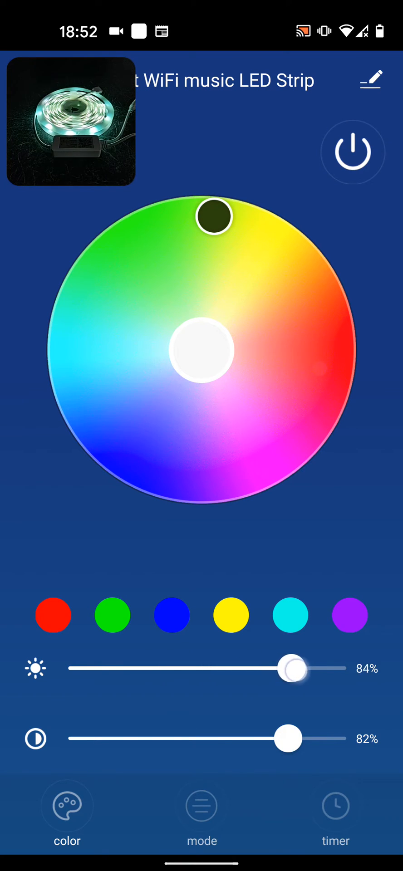
drag(292, 667, 148, 668)
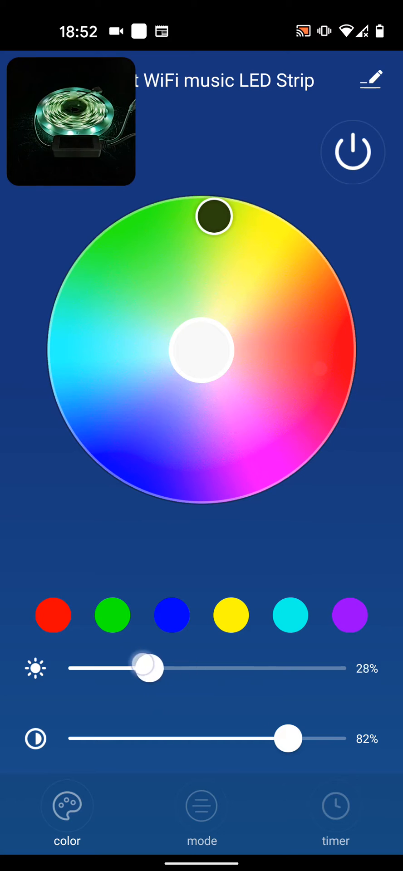
drag(148, 668, 108, 668)
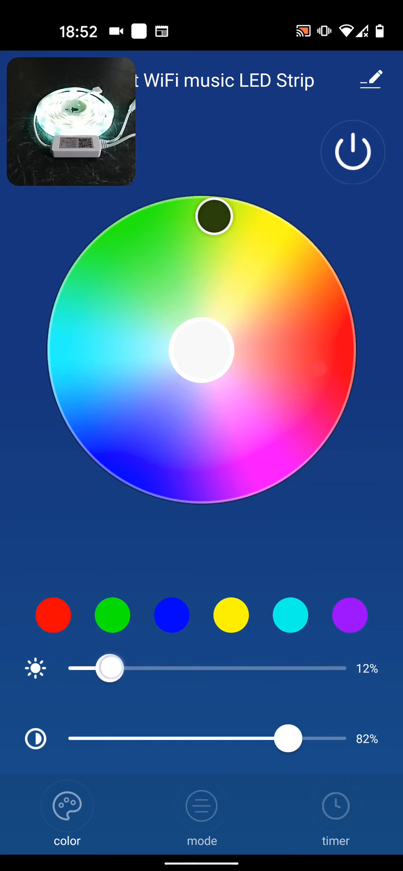
drag(108, 669, 114, 668)
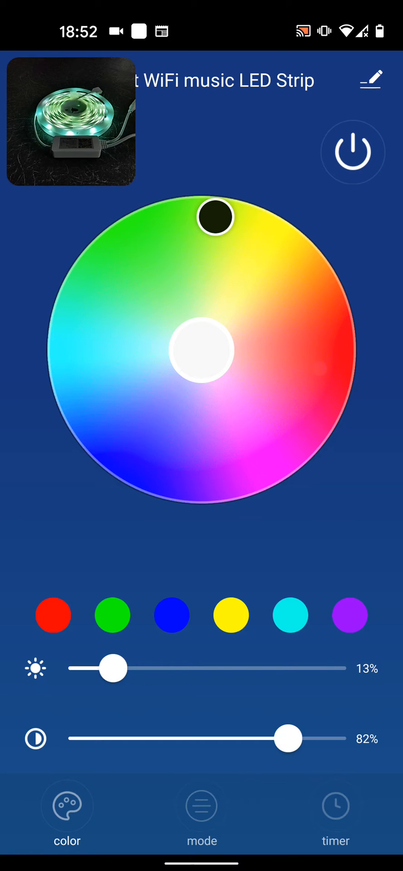
click(200, 806)
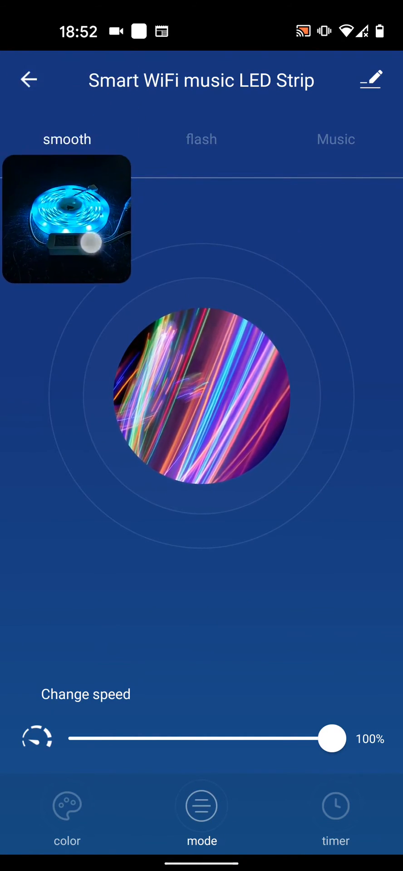
Run the smooth, flash and Music modes on the strip in turn, then reach its schedule list.
click(66, 139)
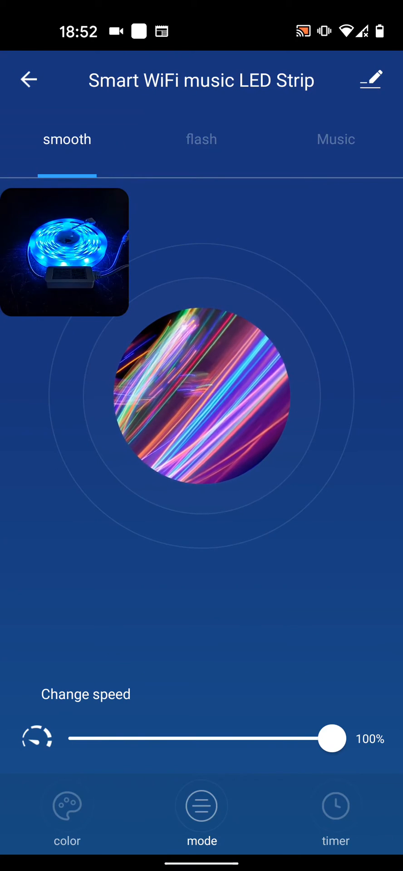
click(201, 139)
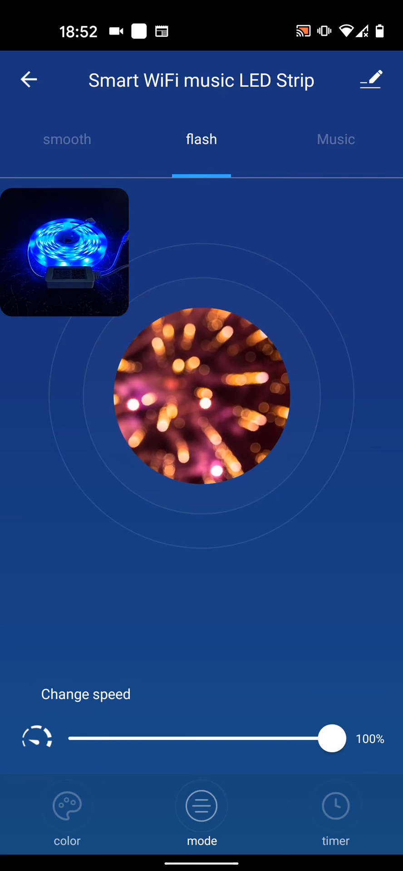
click(336, 139)
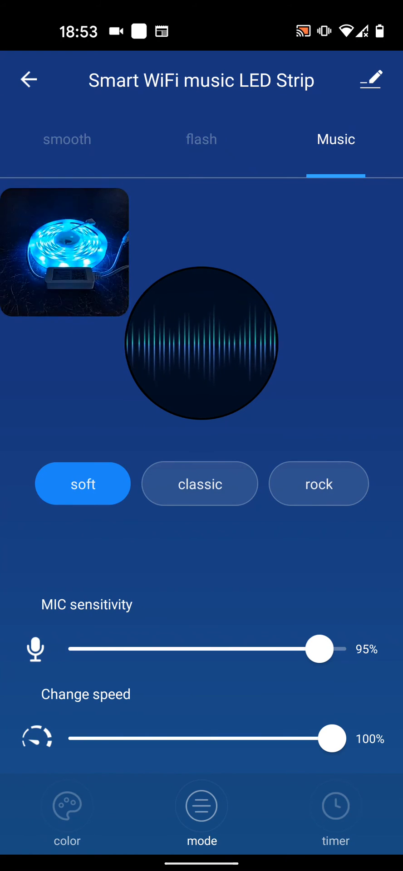
click(335, 805)
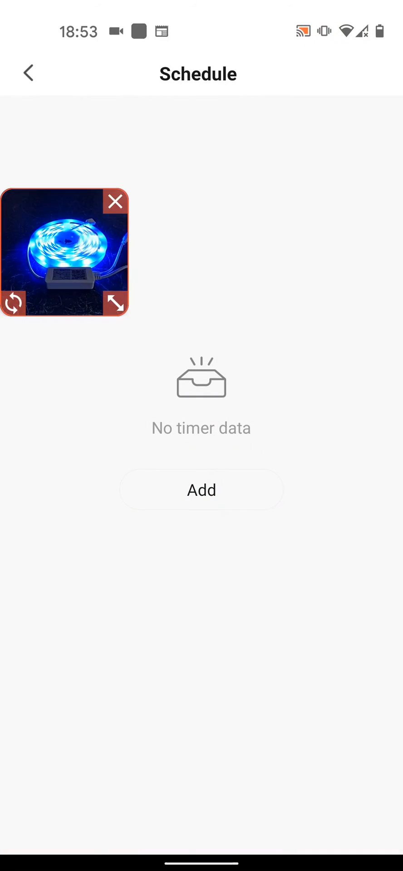
Start a new schedule and set its time to 17:30.
click(115, 202)
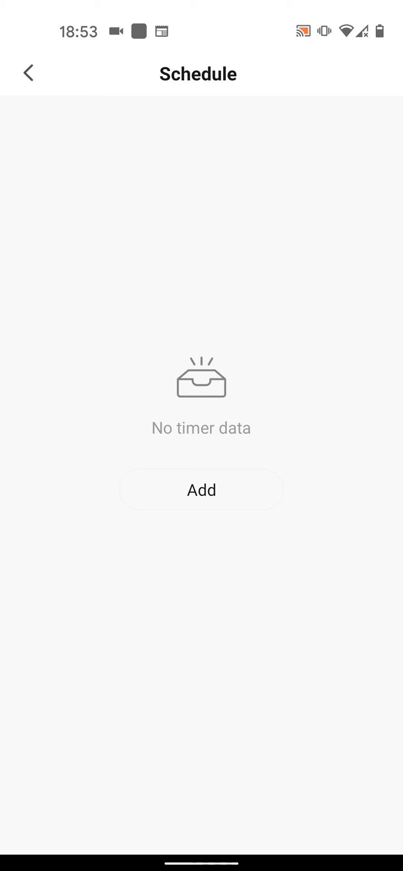
click(201, 489)
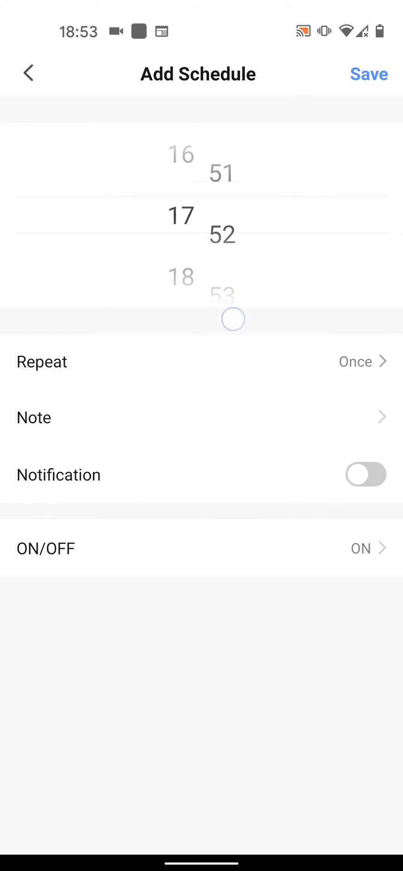
drag(221, 233, 222, 311)
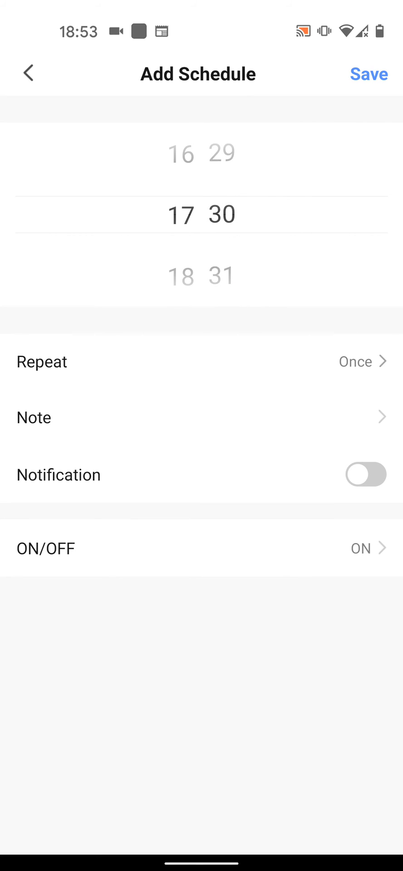
Tick Saturday so the schedule repeats every day, and save the 17:30 switch-on.
click(197, 361)
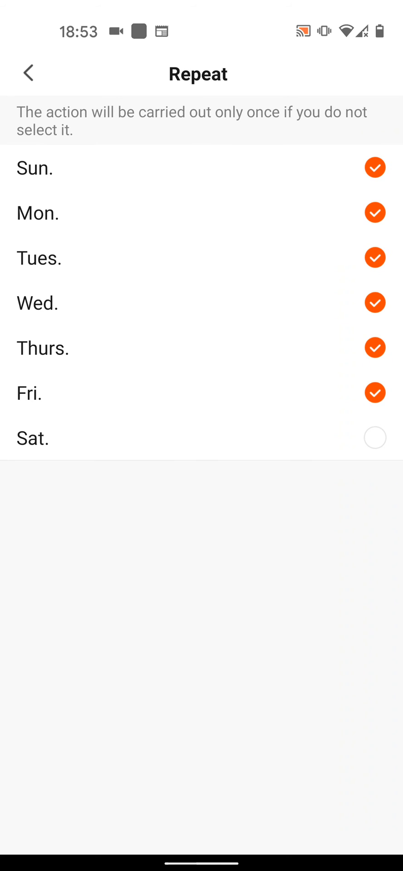
click(373, 437)
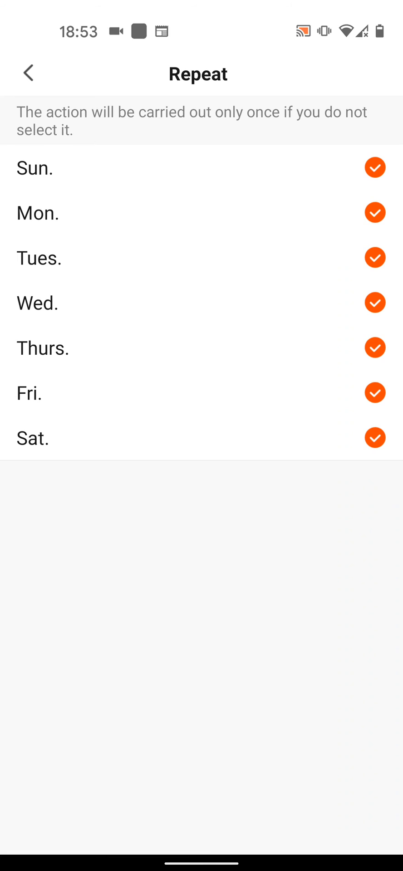
click(27, 73)
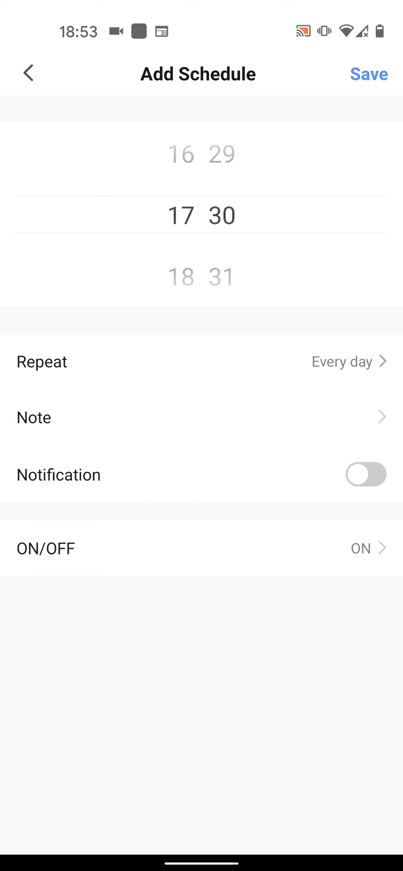
click(368, 73)
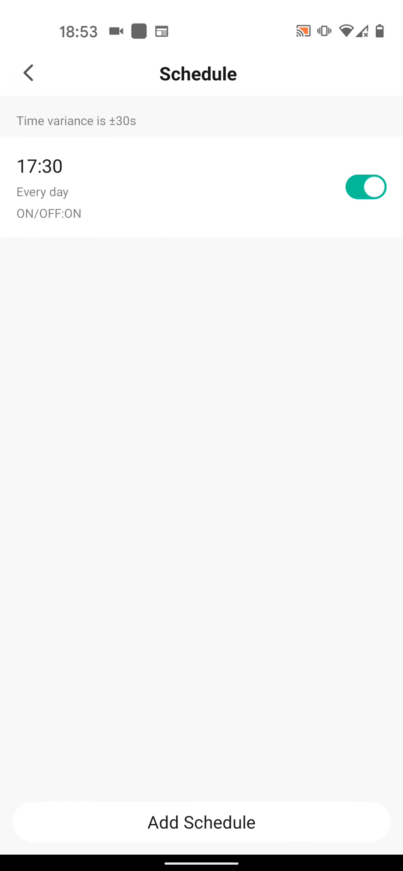